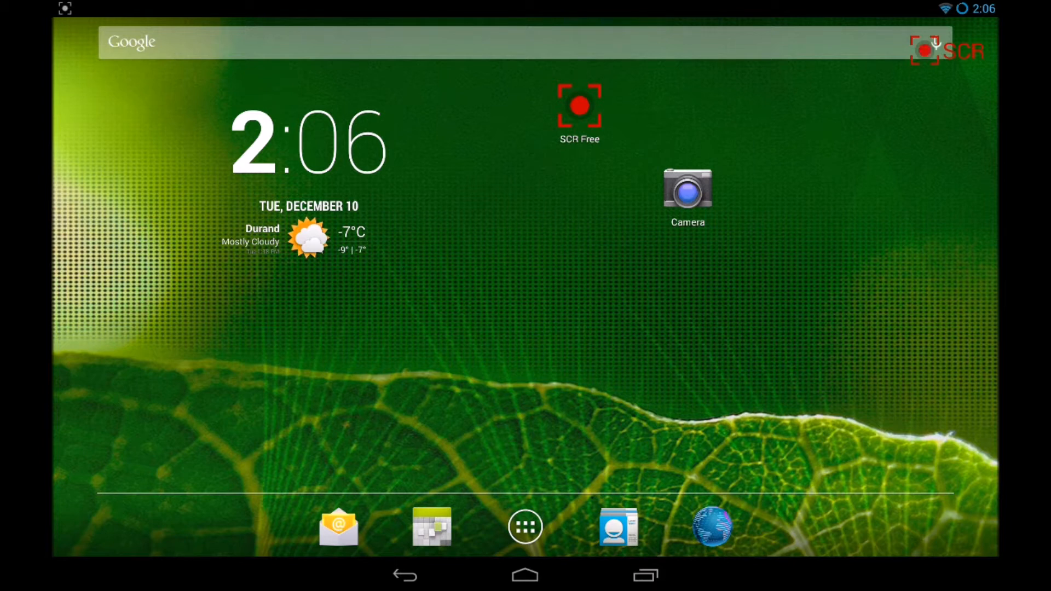
- Launch the Settings app from the launcher's All Apps drawer
left_click(524, 526)
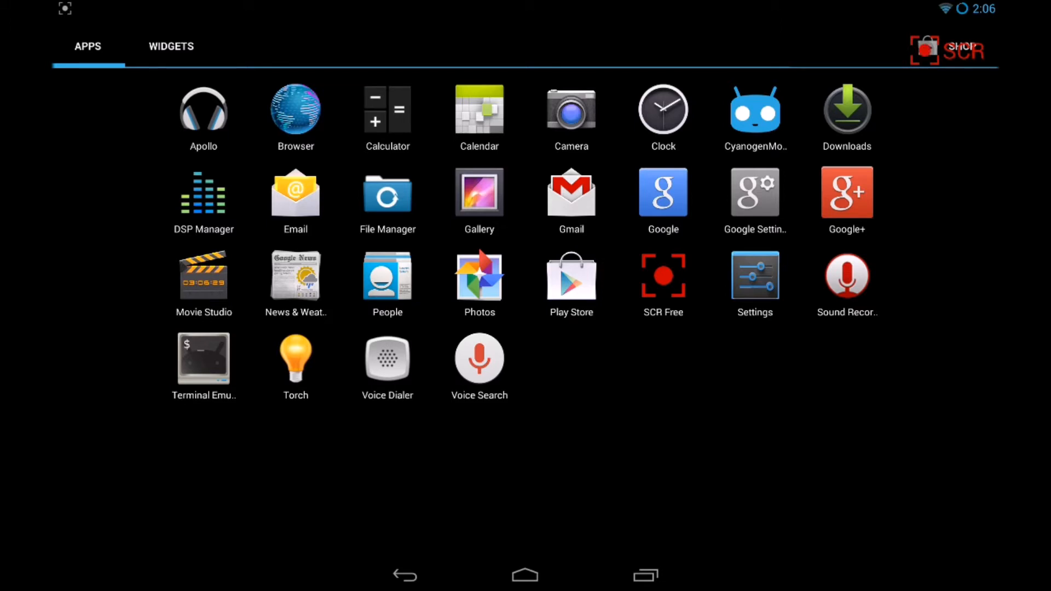
left_click(755, 274)
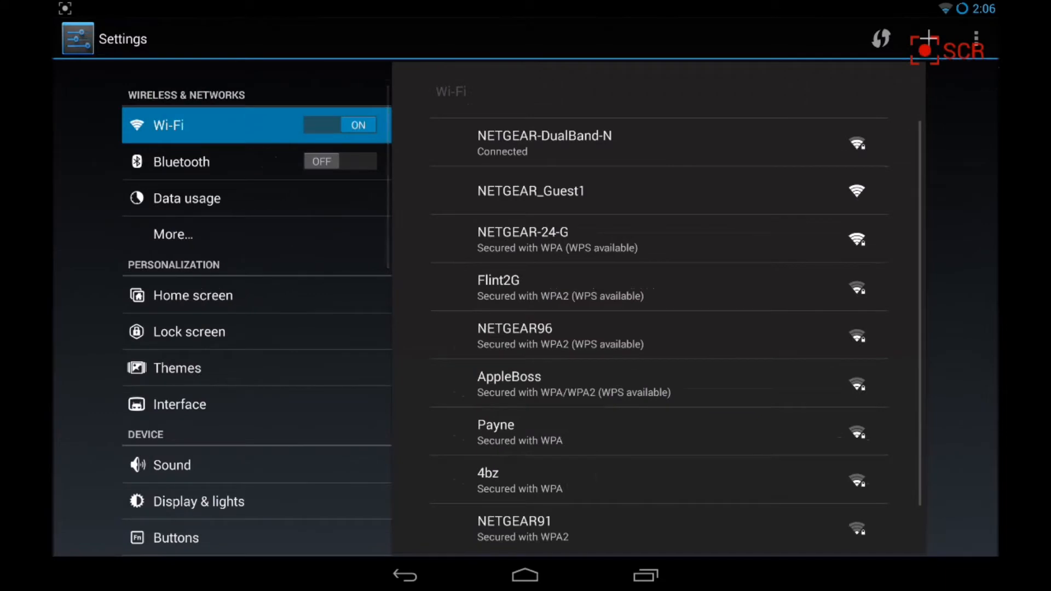
- Check About tablet and confirm Developer options are already enabled
left_click(190, 514)
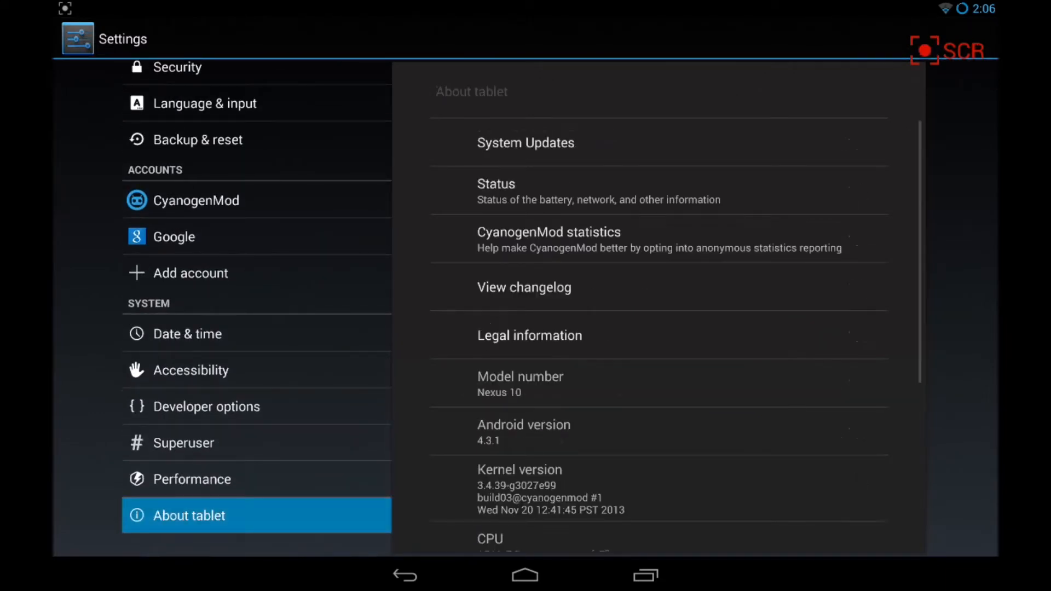
scroll("down", 3)
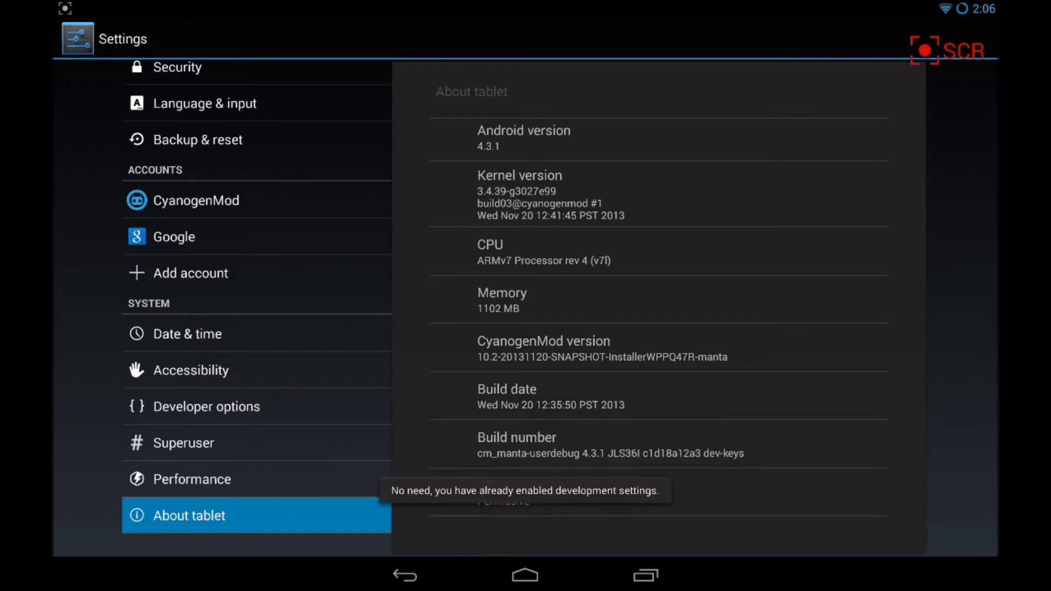
left_click(207, 406)
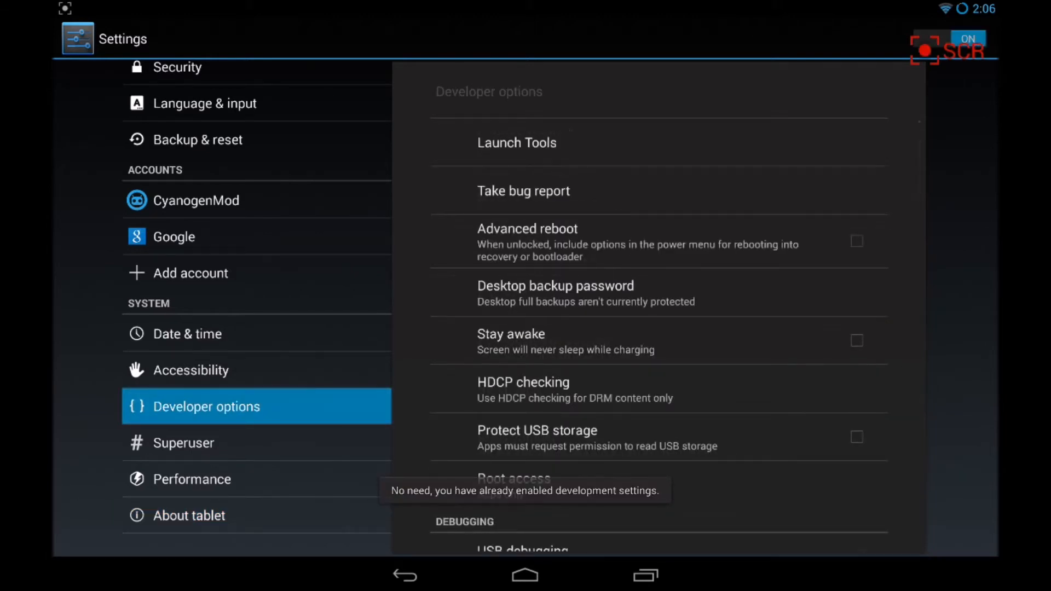
scroll("down", 3)
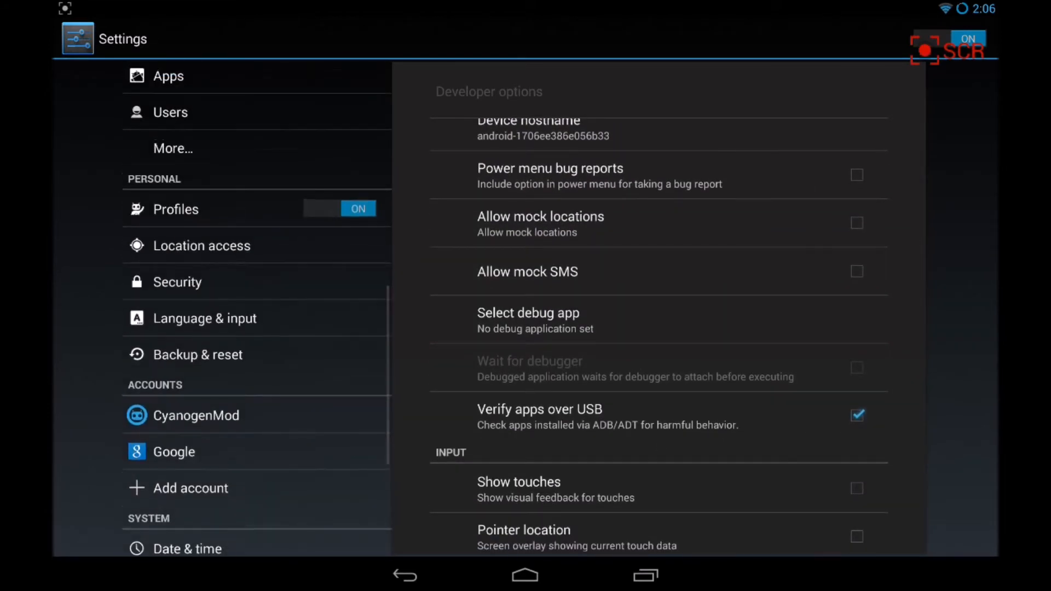
- Confirm Unknown sources is allowed in Security, then return to the browser
left_click(177, 281)
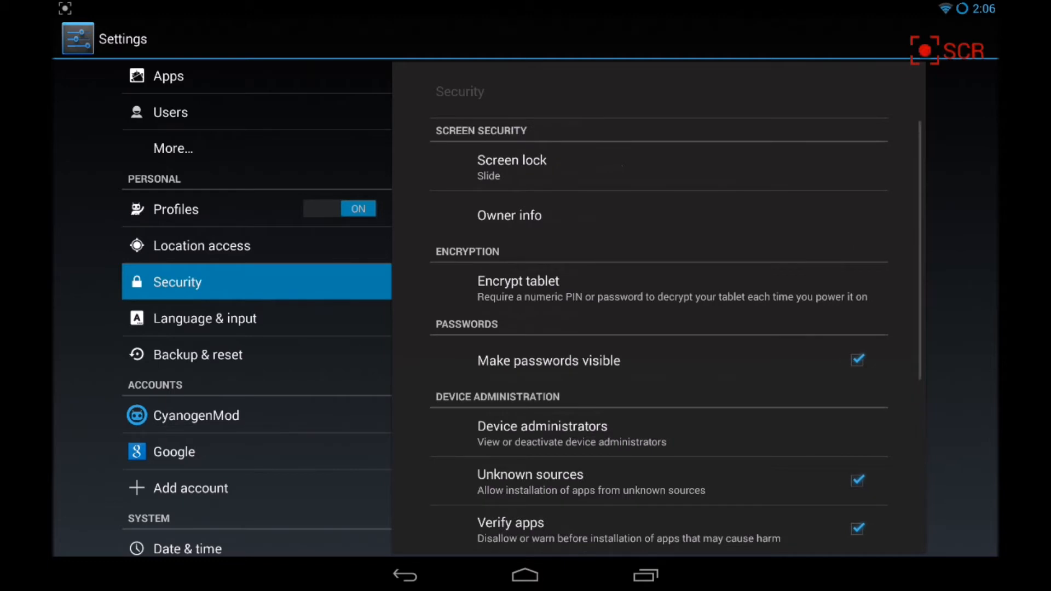
scroll("down", 3)
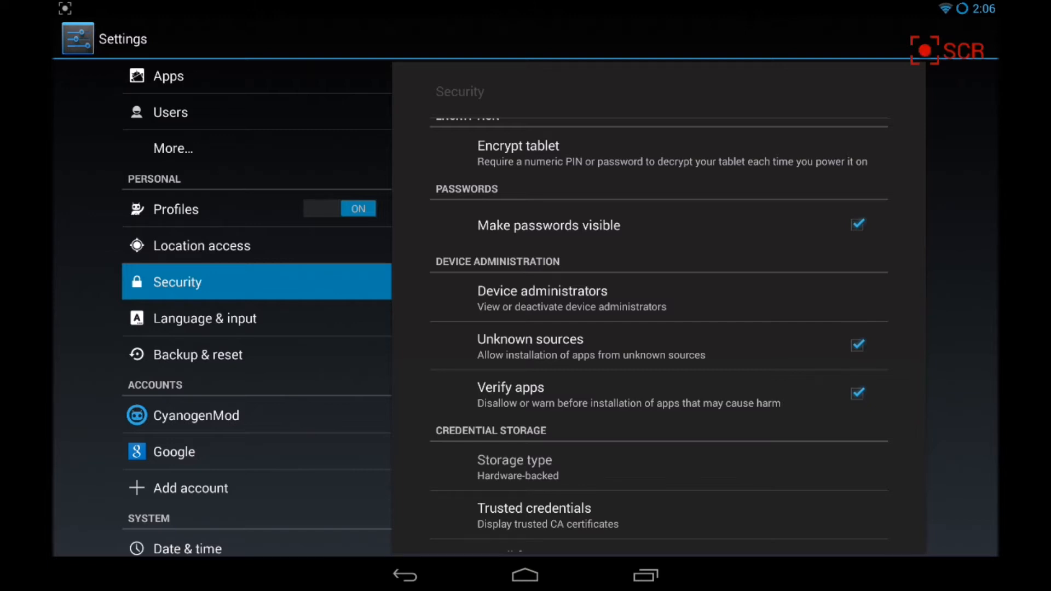
left_click(525, 574)
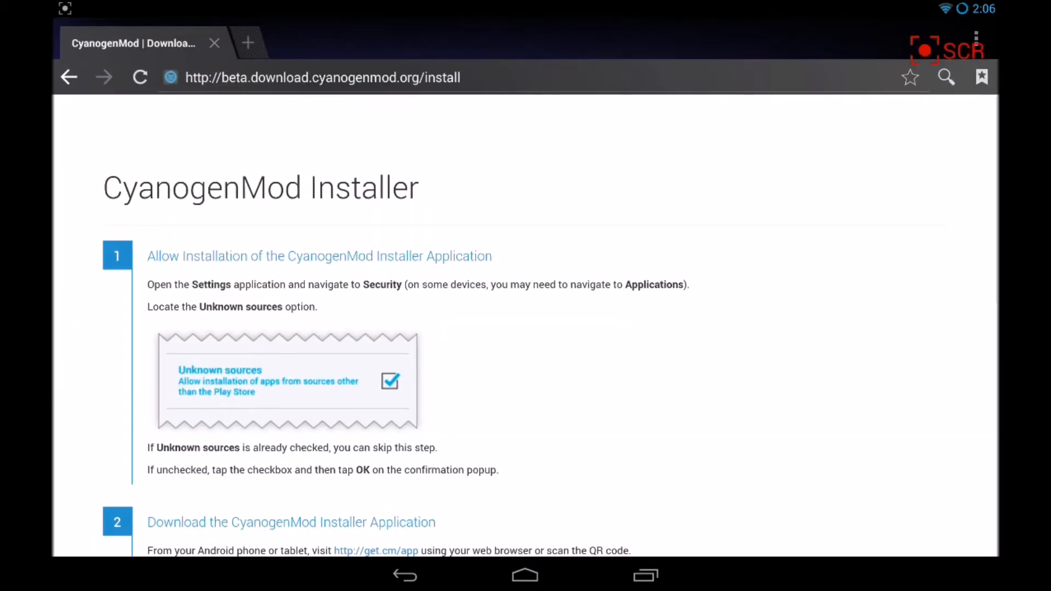
- Enter get.cm in the browser address bar and go to it
left_click(322, 77)
type("get.cm/")
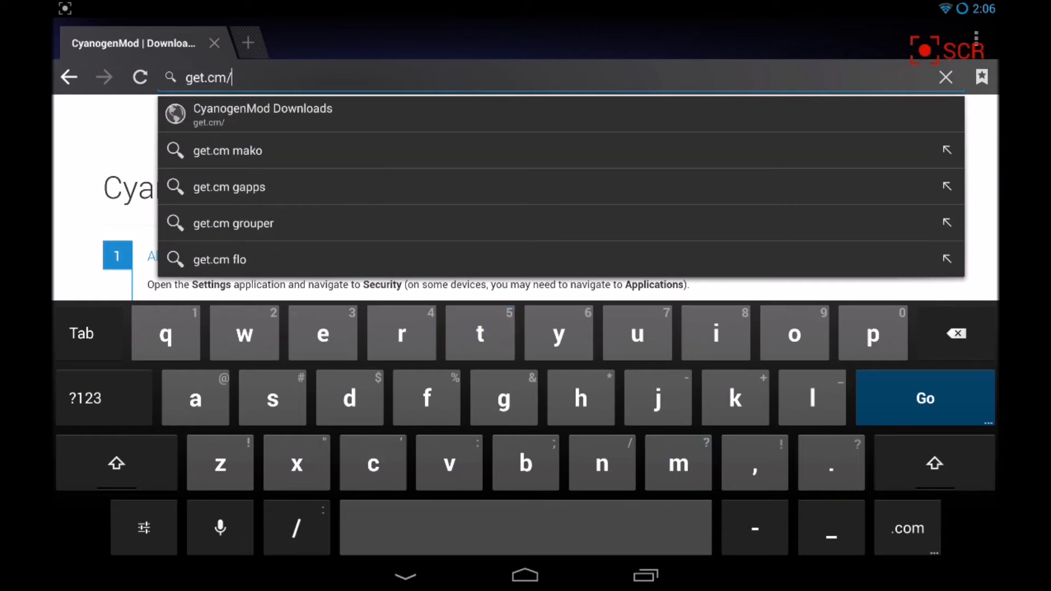
left_click(262, 114)
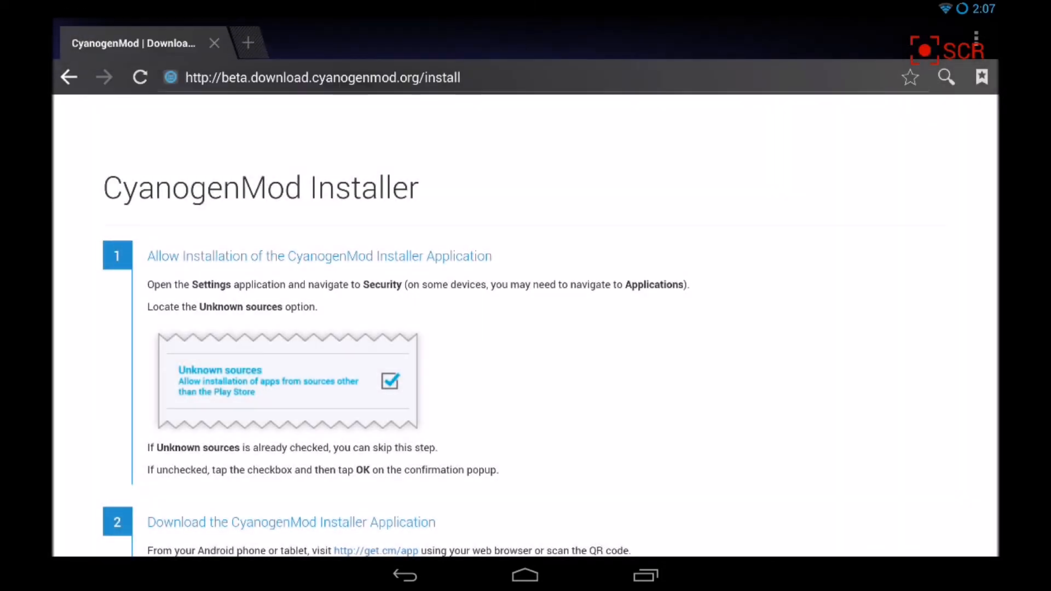
- From Home, launch CyanogenMod Installer from the app drawer, view Welcome, and go back
left_click(525, 575)
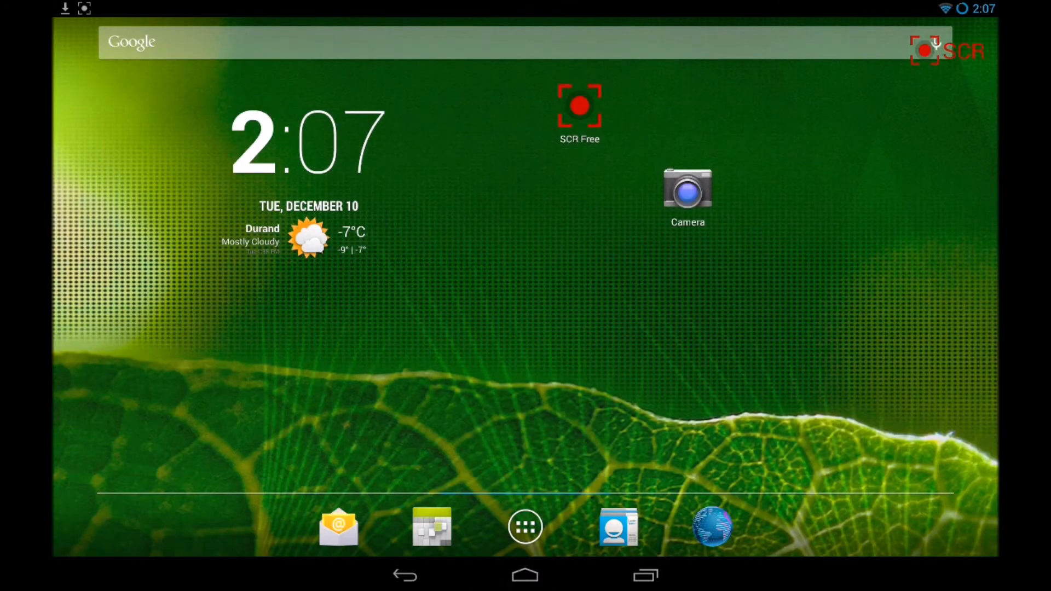
left_click(525, 526)
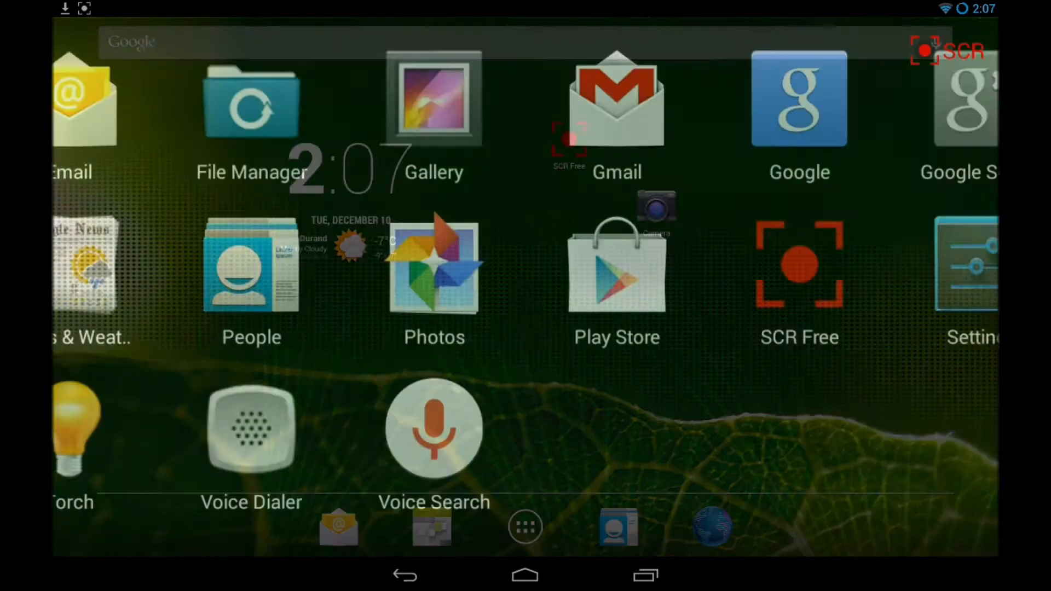
left_click(525, 526)
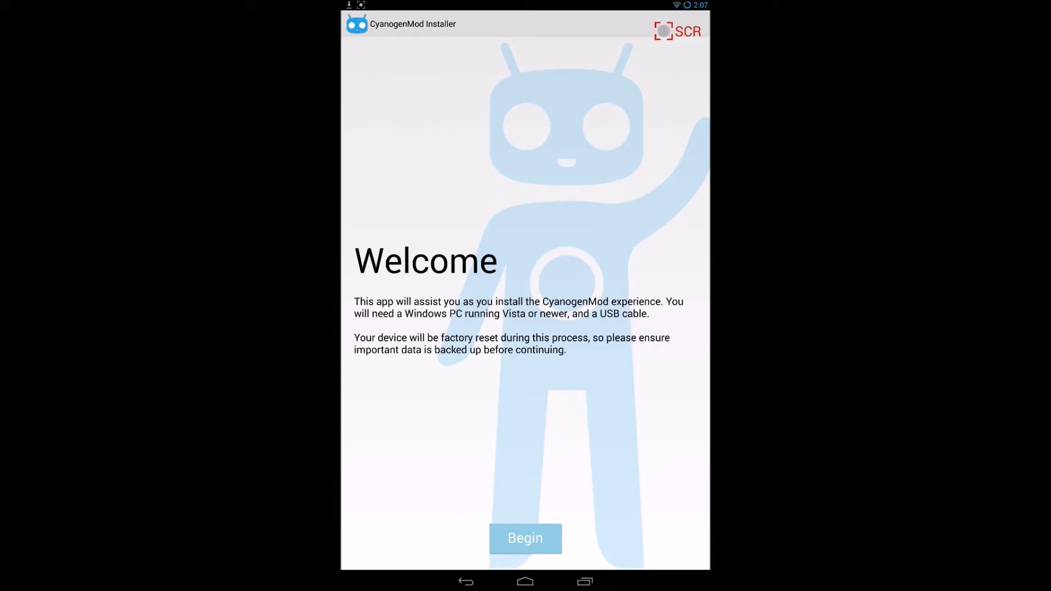
left_click(525, 538)
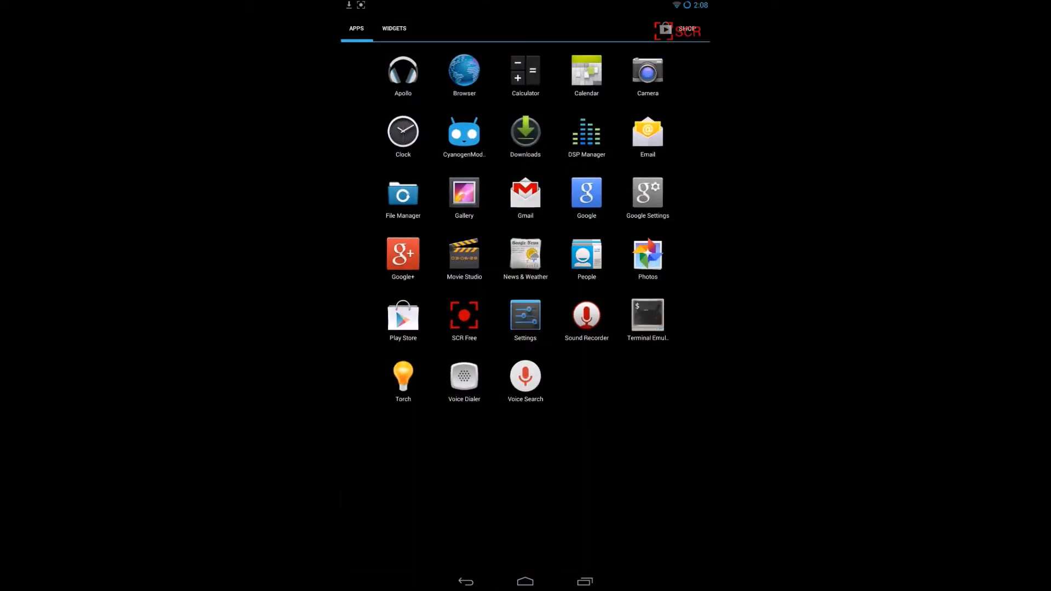
- Reach the USB computer connection option under Settings > Storage
left_click(525, 315)
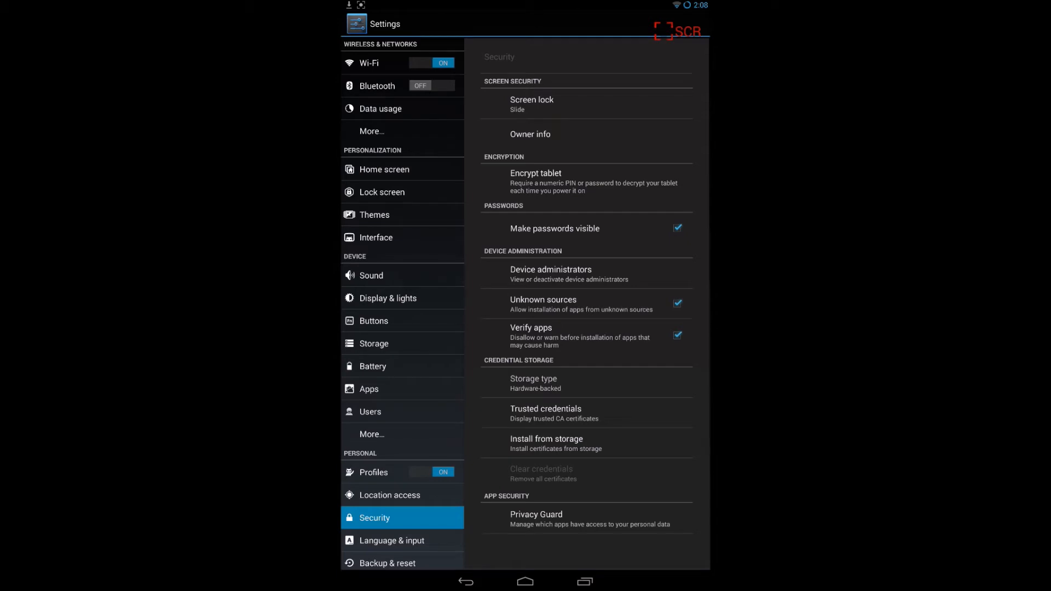
left_click(373, 343)
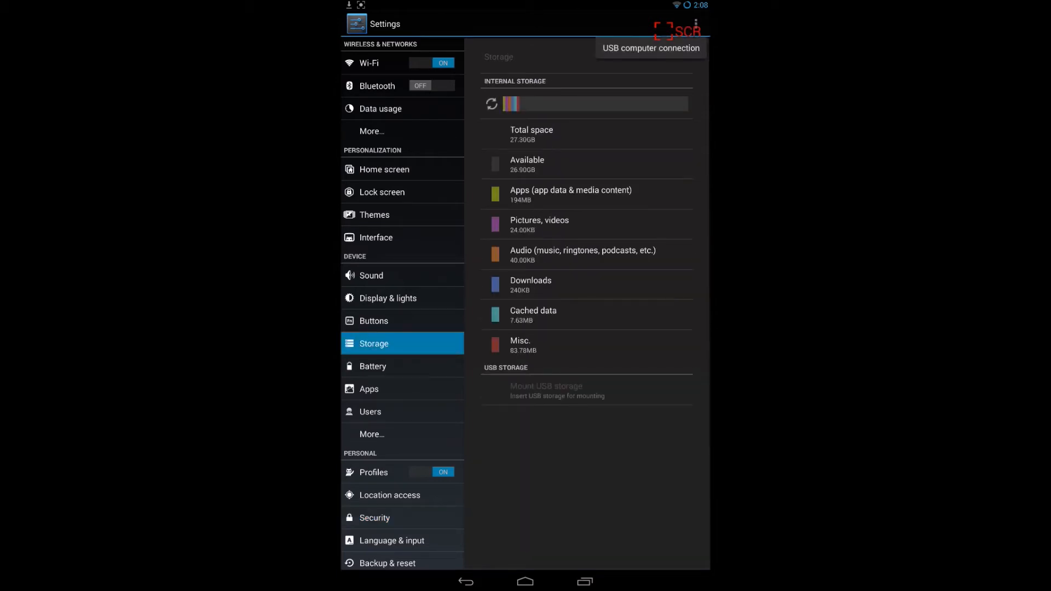
left_click(650, 47)
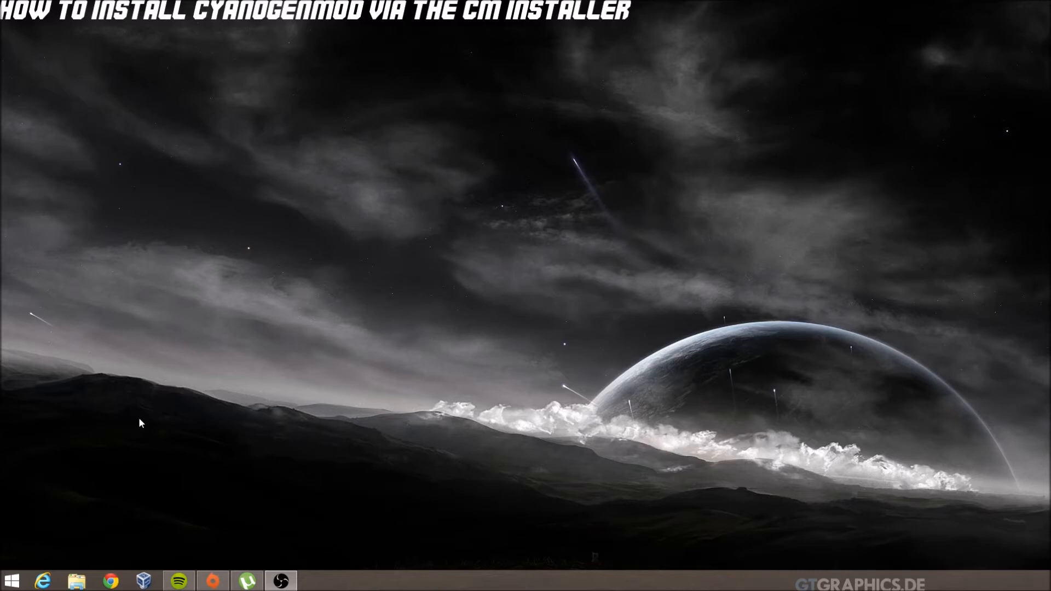
mouse_move(204, 409)
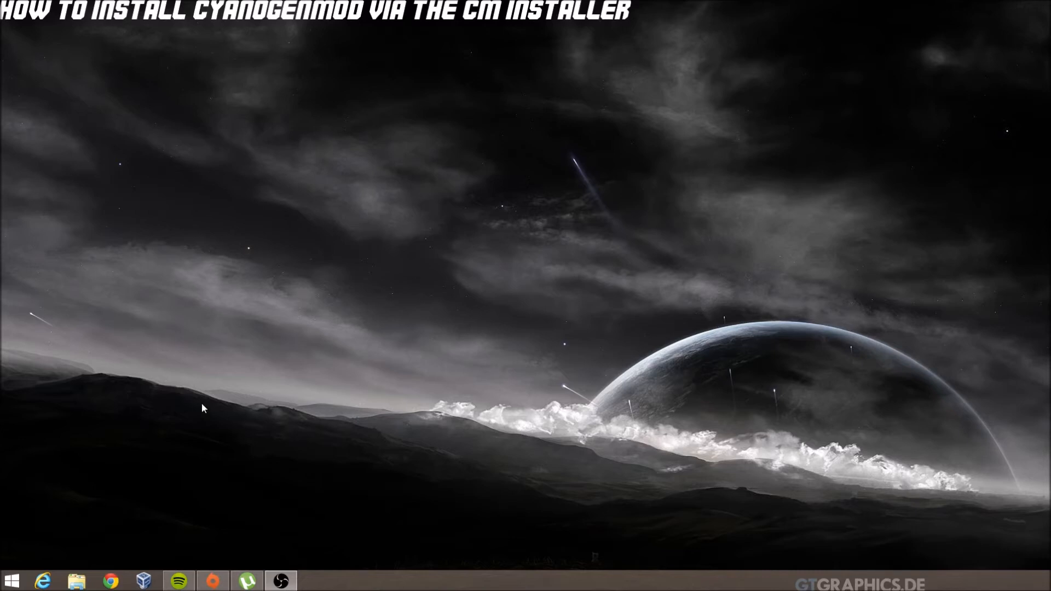
mouse_move(153, 471)
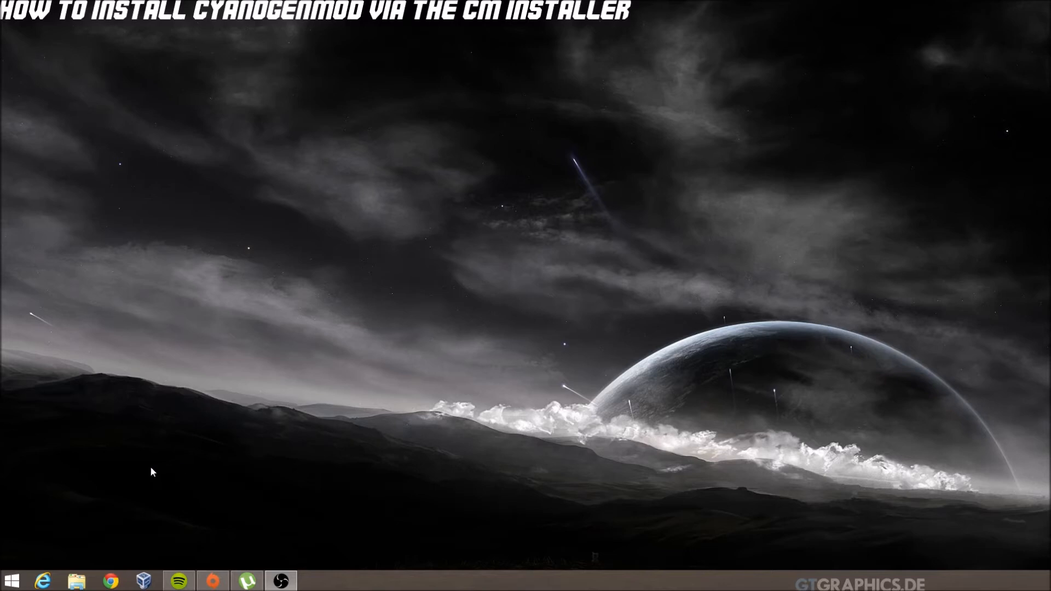
mouse_move(106, 562)
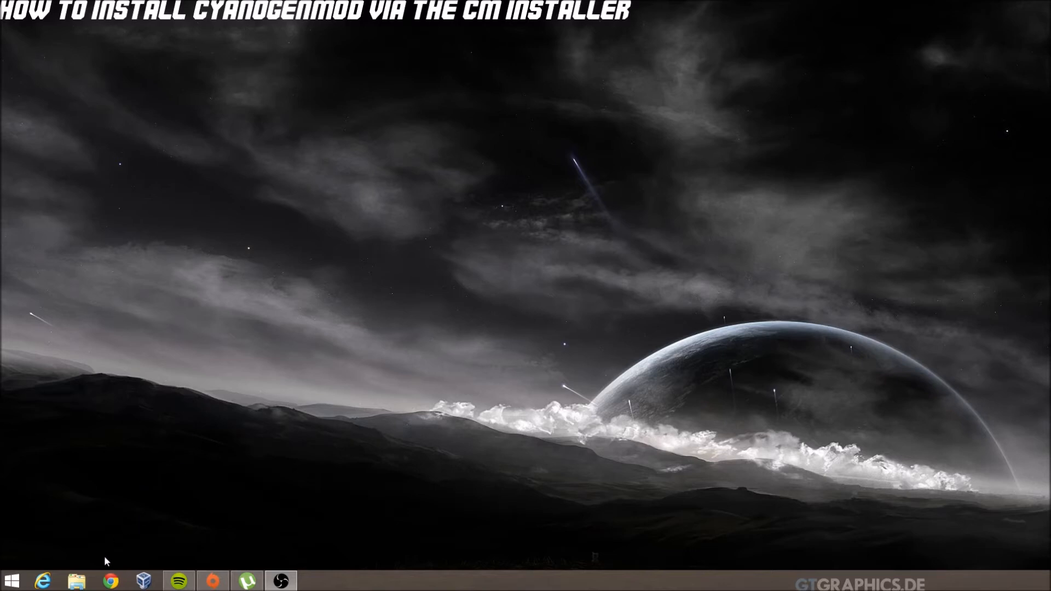
mouse_move(113, 580)
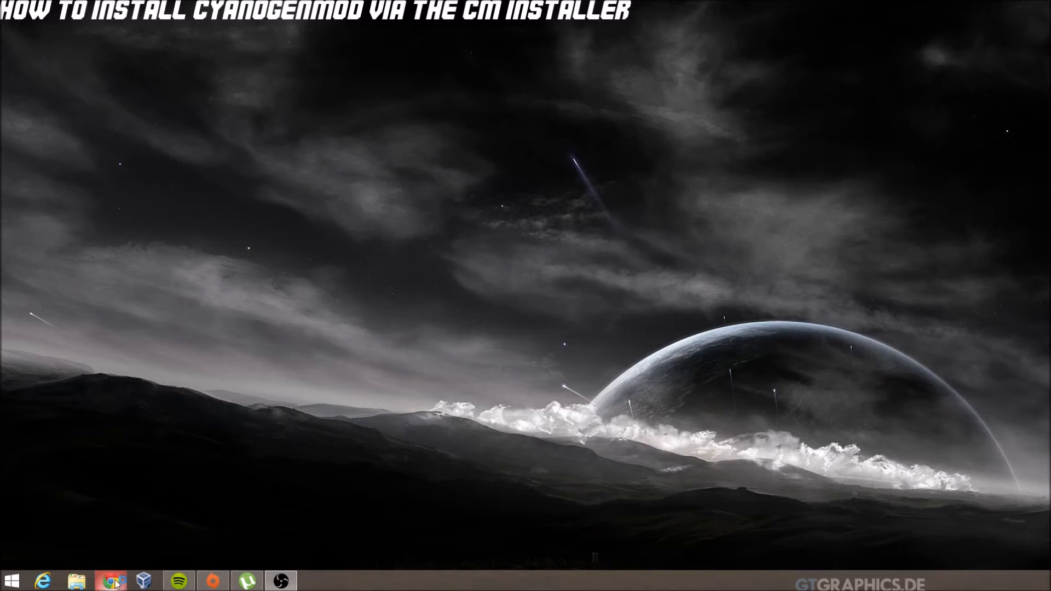
- Launch Chrome on the PC and load beta.get.cm
left_click(111, 580)
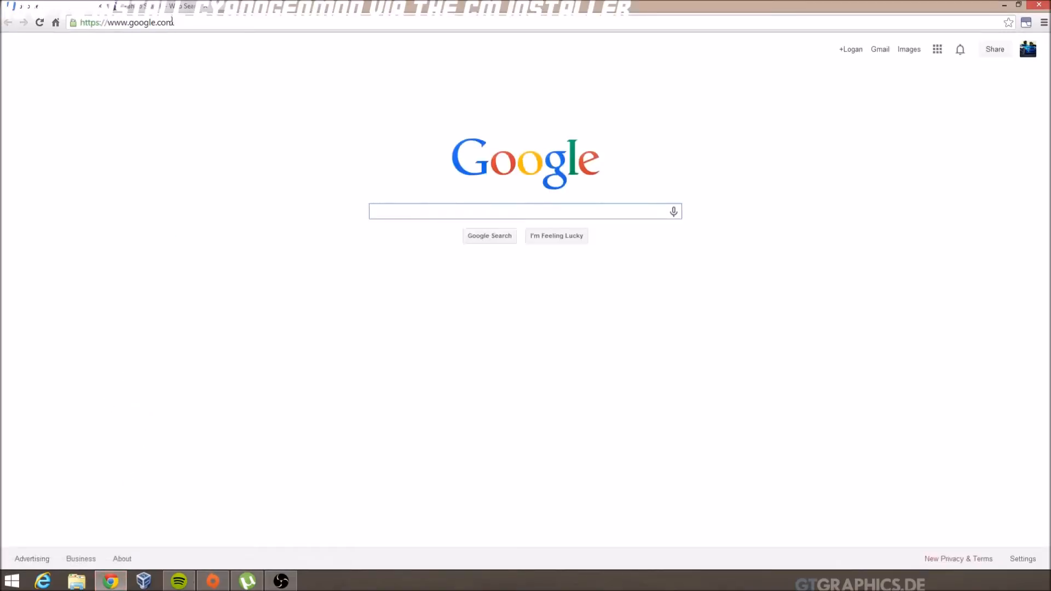
left_click(124, 22)
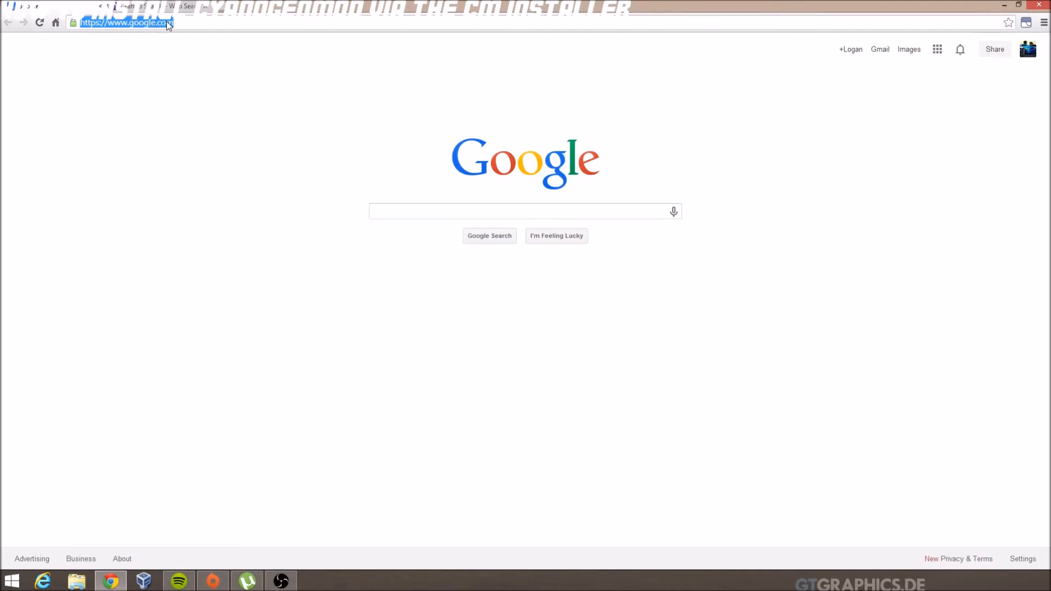
type("beta.get.cm")
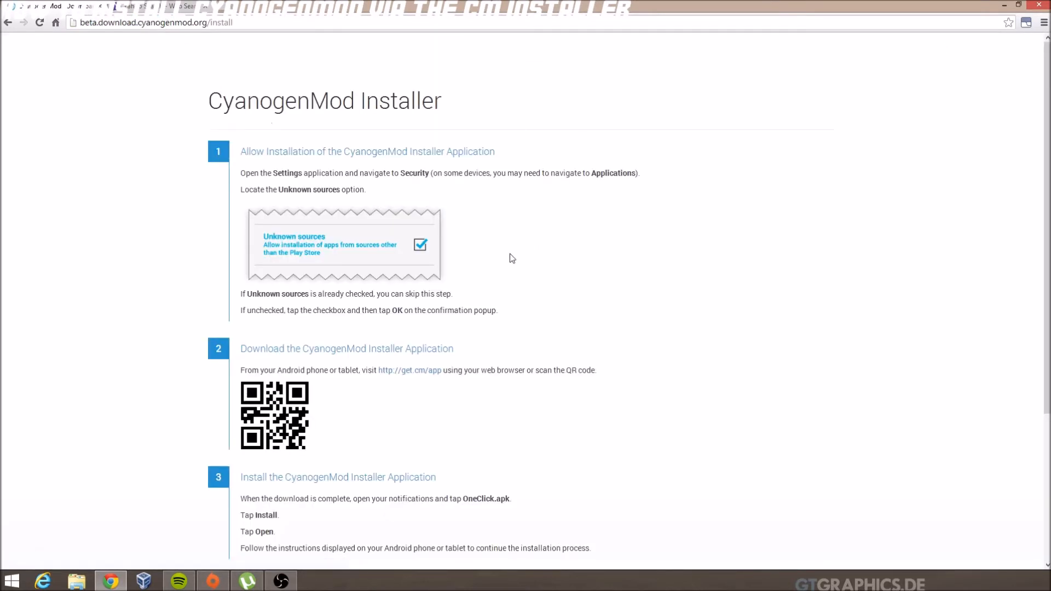
mouse_move(549, 403)
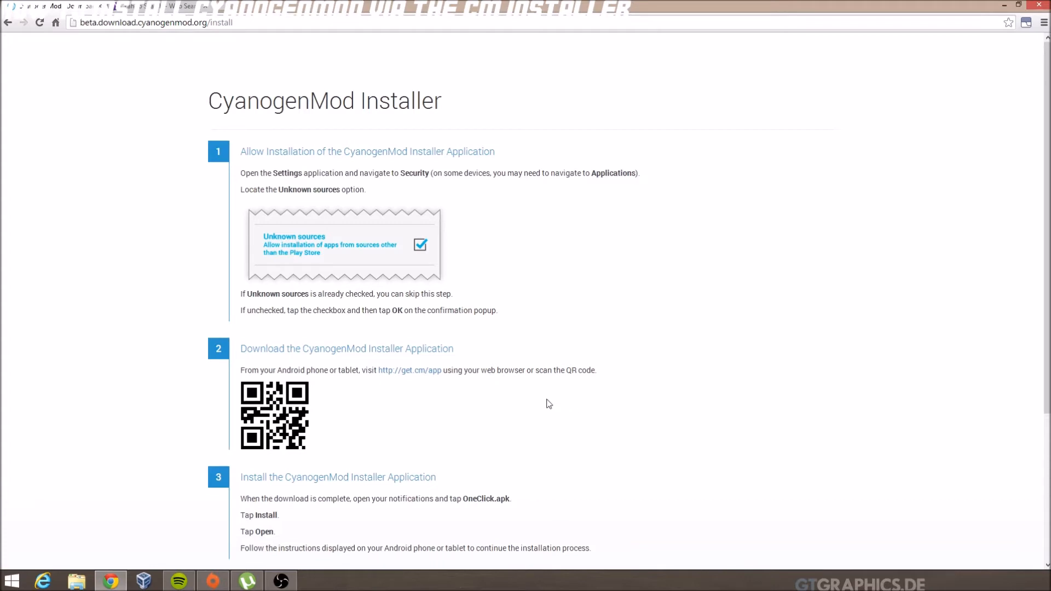
- Download CMInstaller.msi from step 4 of the page and run it
scroll("down", 3)
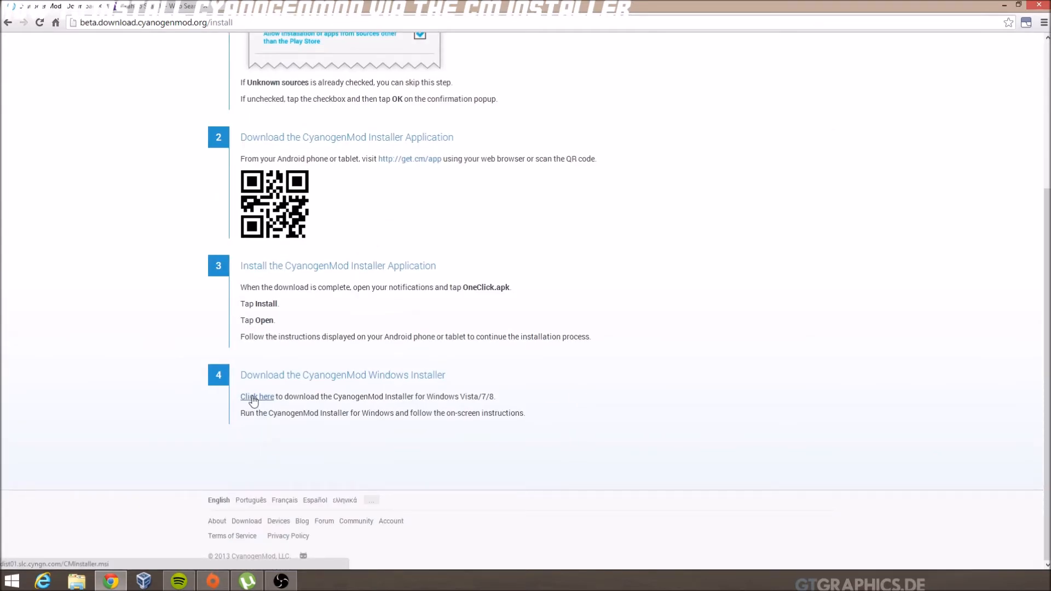
left_click(257, 397)
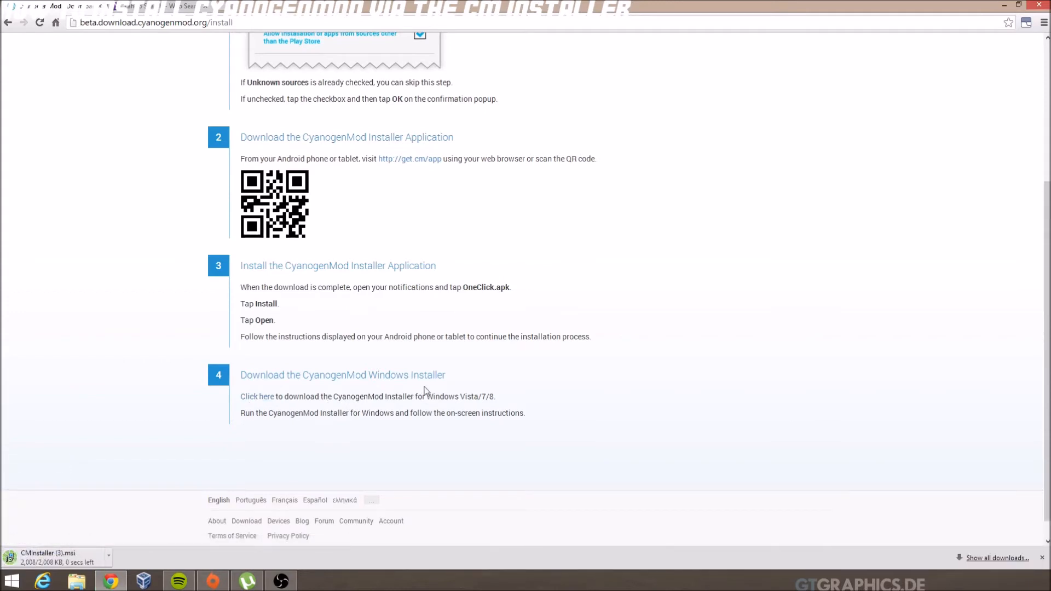
mouse_move(329, 427)
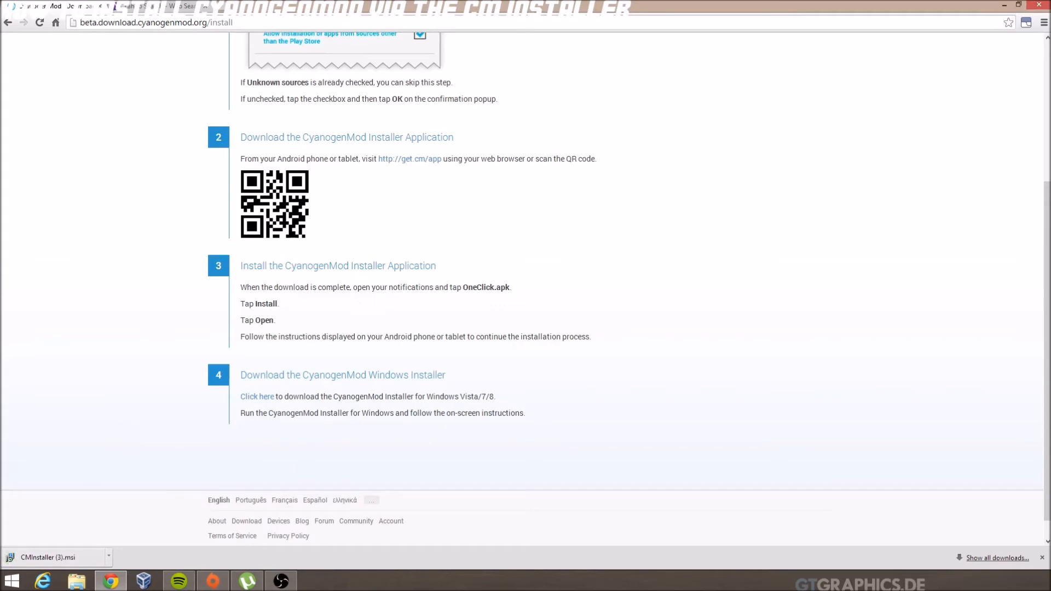
mouse_move(57, 558)
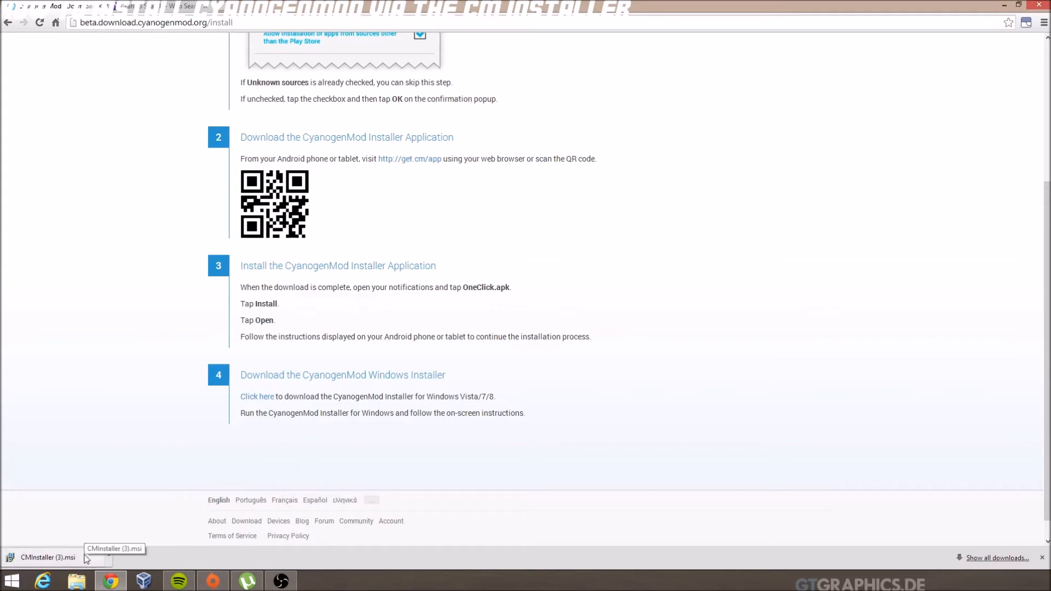
left_click(47, 557)
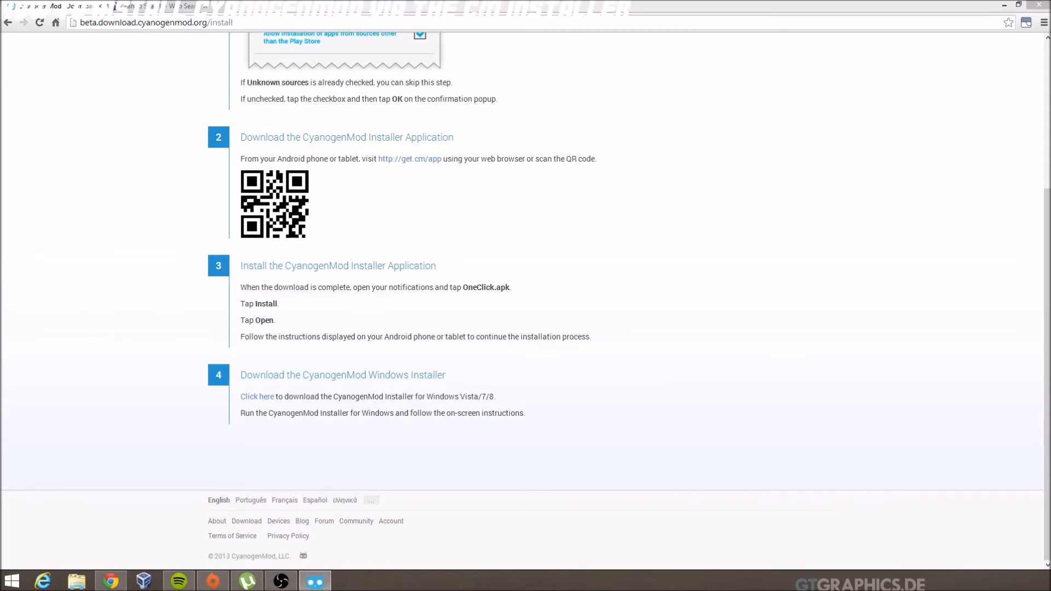
- Confirm running the installer and continue after allowing USB debugging on the tablet
left_click(257, 396)
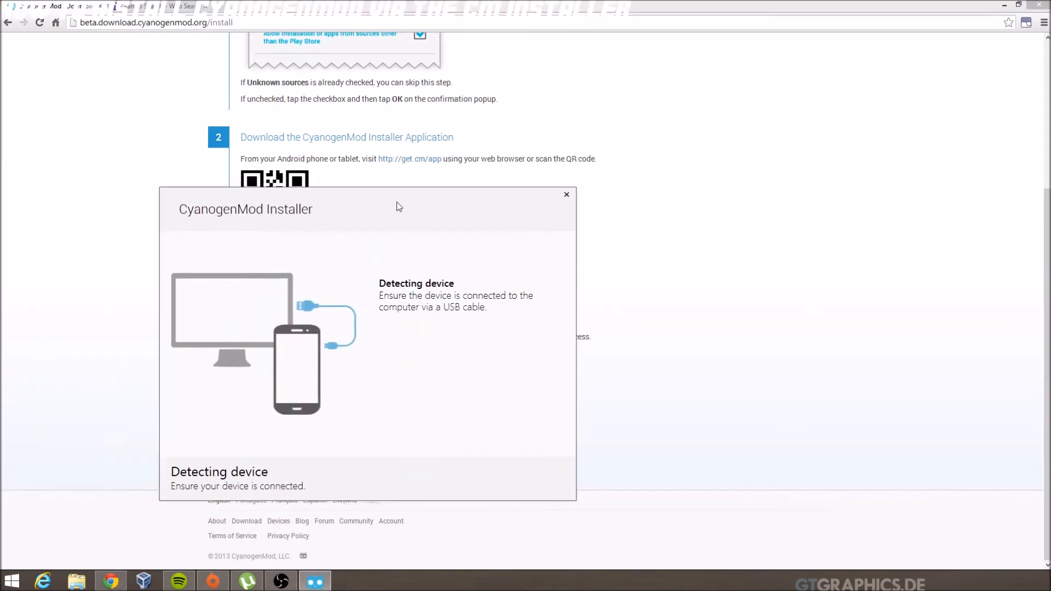
mouse_move(950, 54)
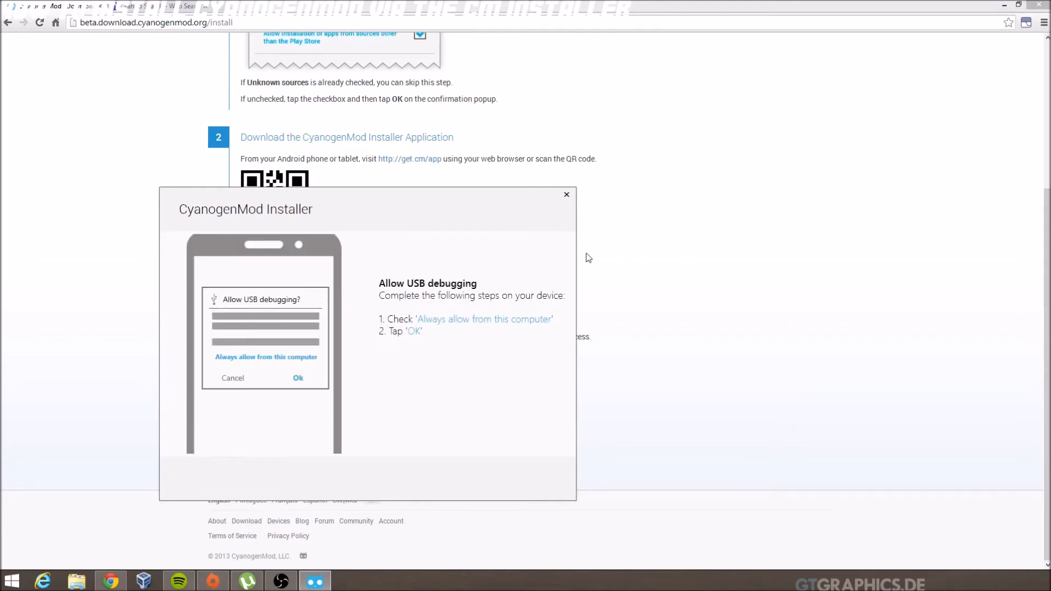
mouse_move(580, 256)
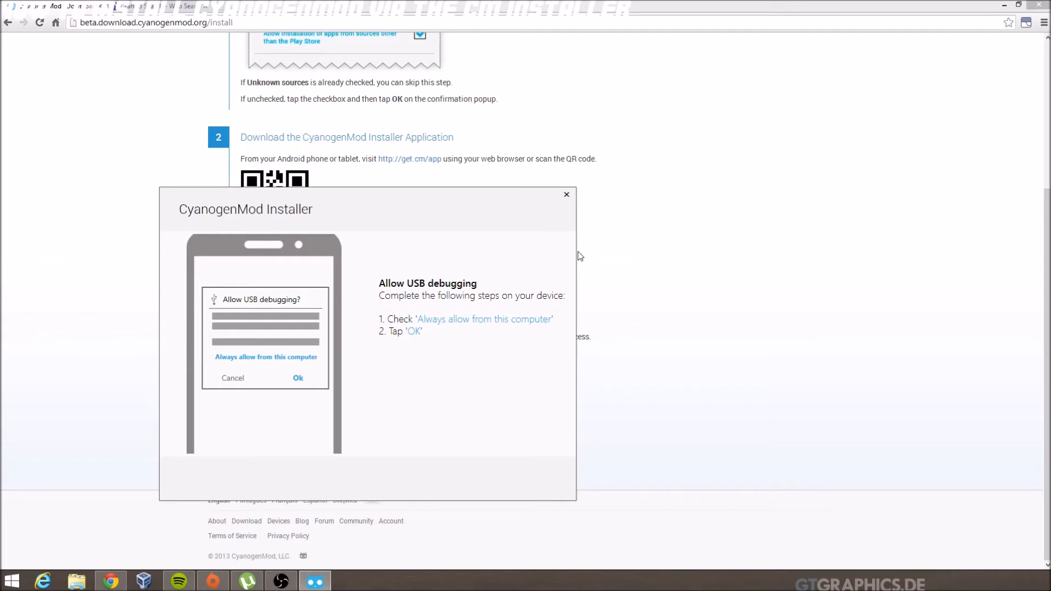
left_click(298, 377)
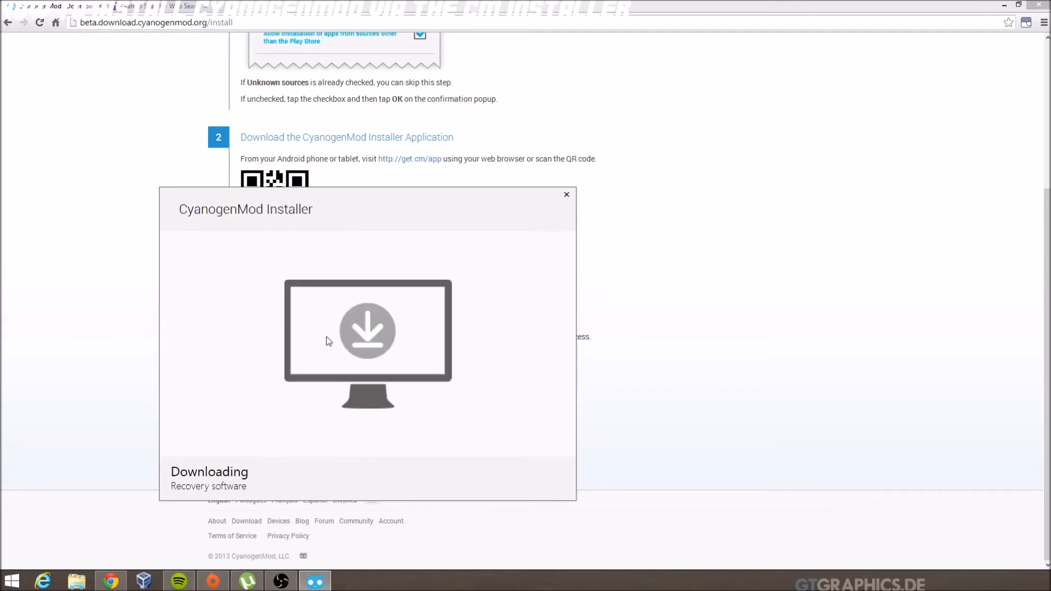
mouse_move(321, 348)
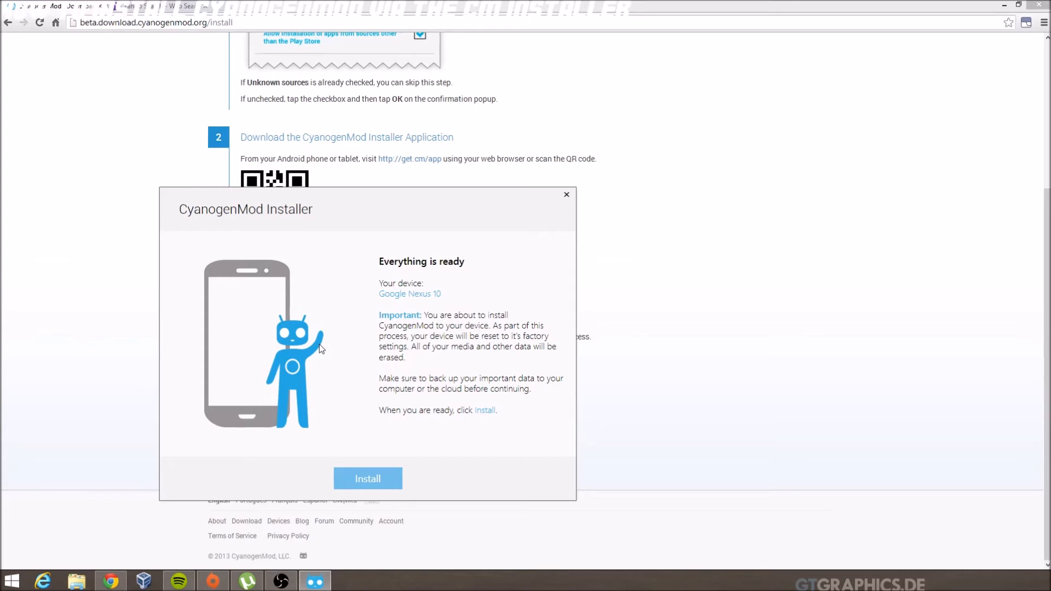
mouse_move(495, 303)
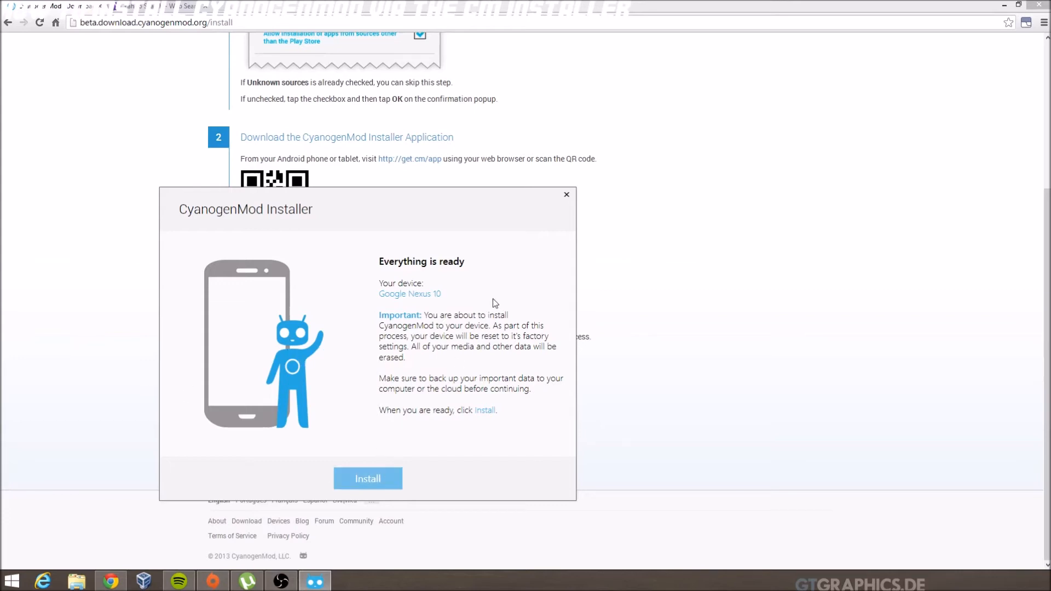
mouse_move(467, 325)
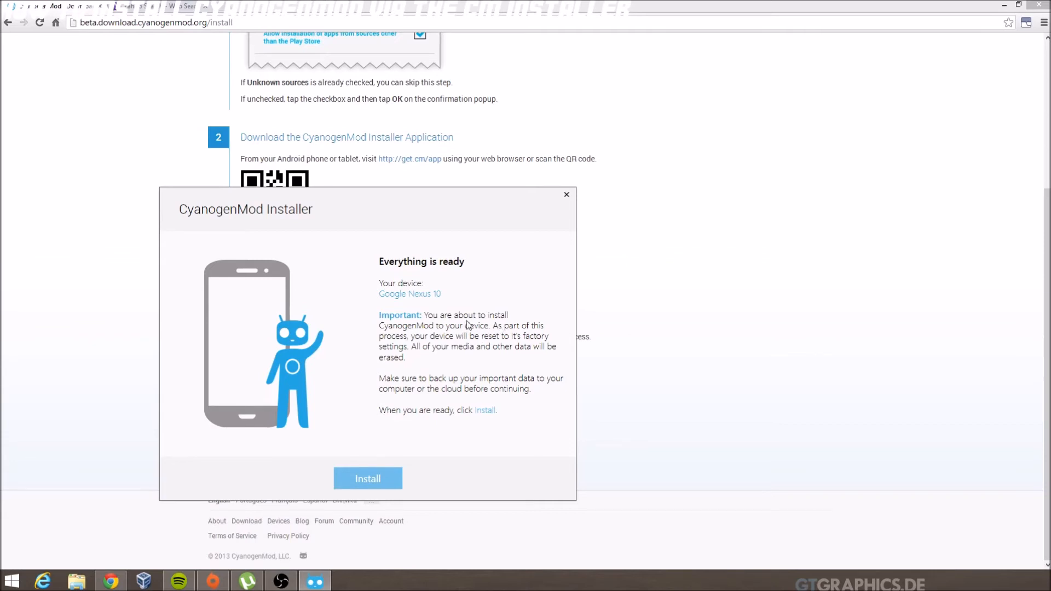
mouse_move(444, 277)
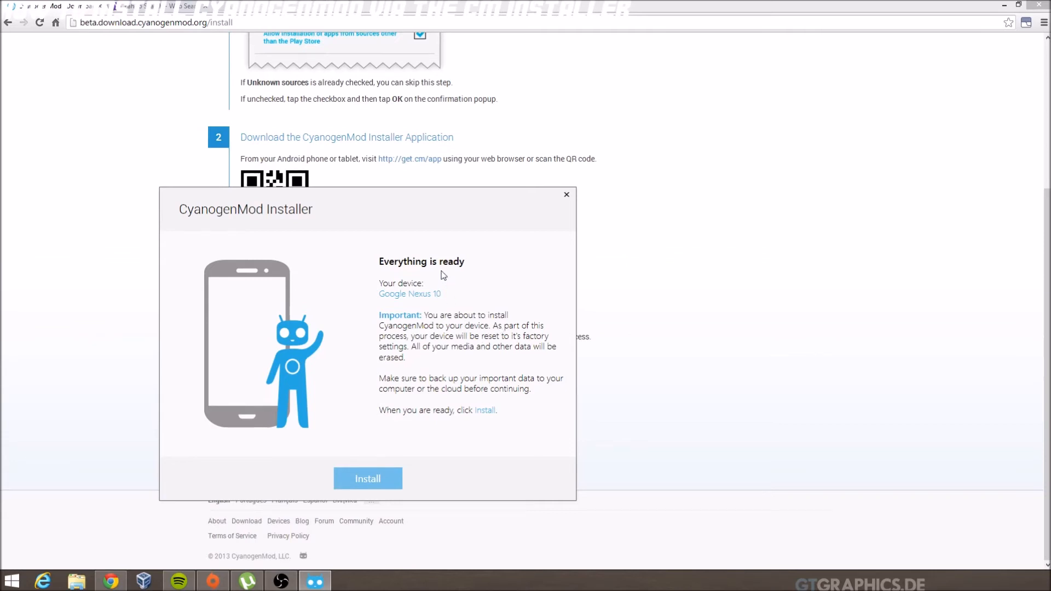
mouse_move(410, 271)
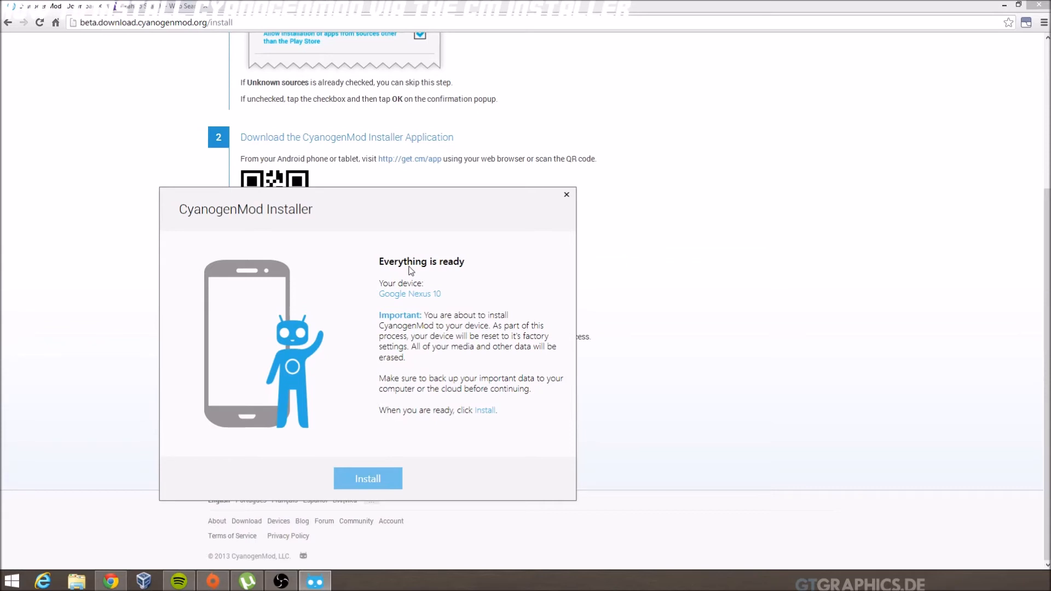
mouse_move(372, 496)
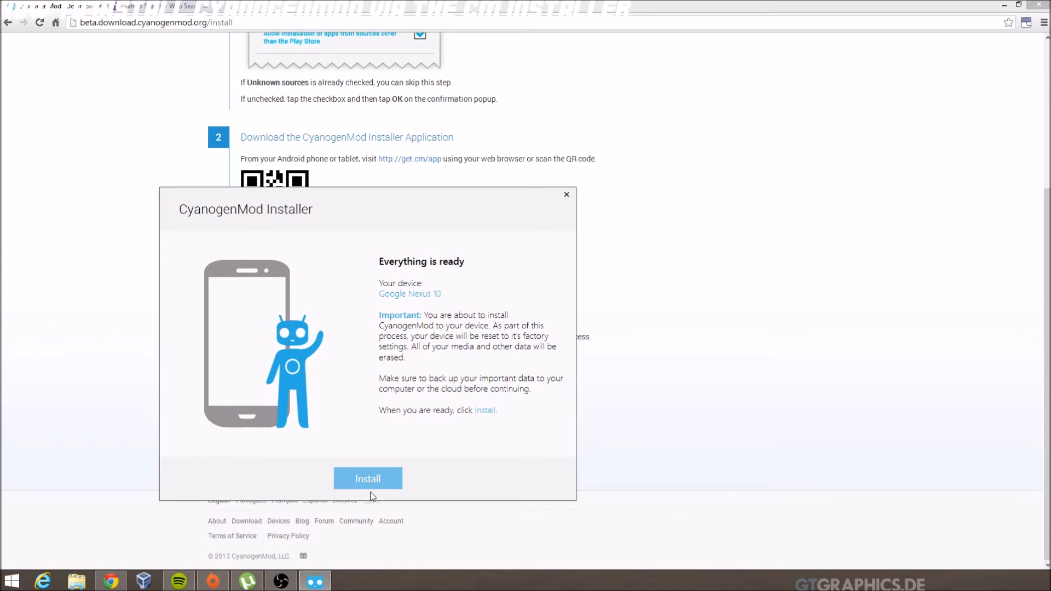
- Press Install to put recovery and CyanogenMod on the Google Nexus 10
left_click(367, 478)
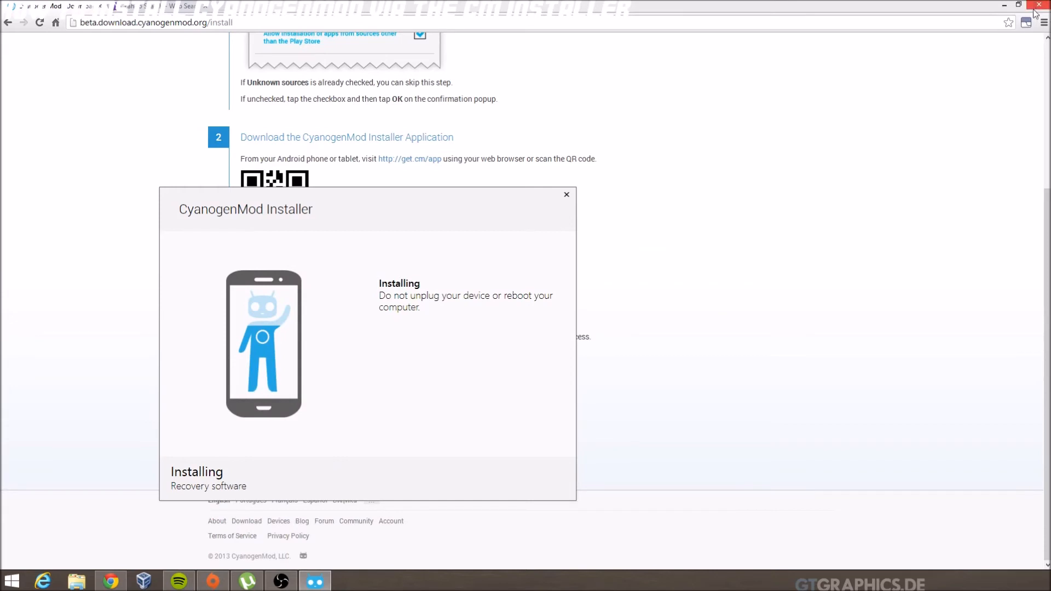
mouse_move(1035, 10)
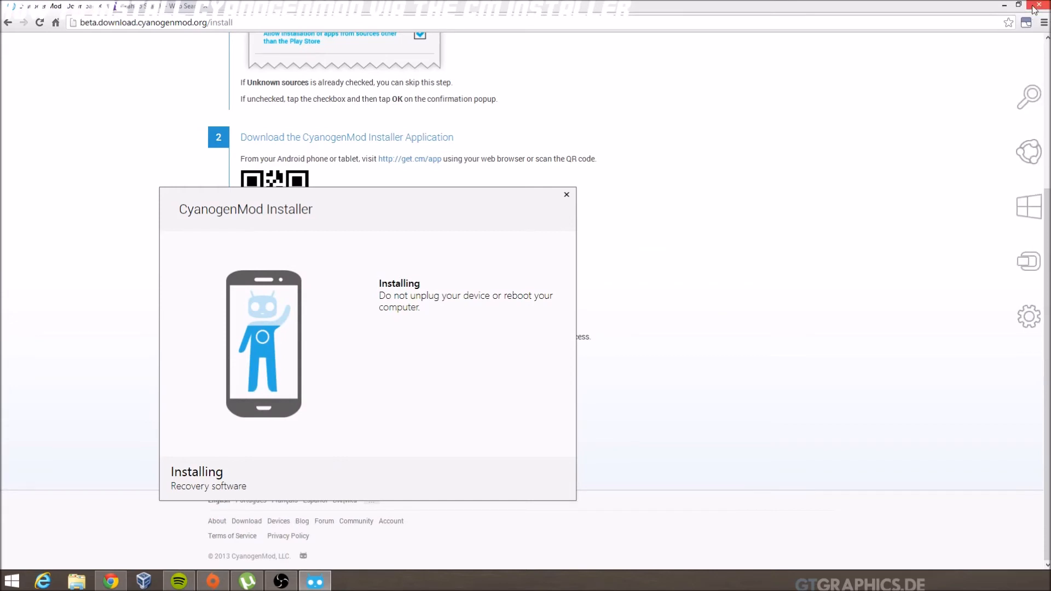
mouse_move(1034, 13)
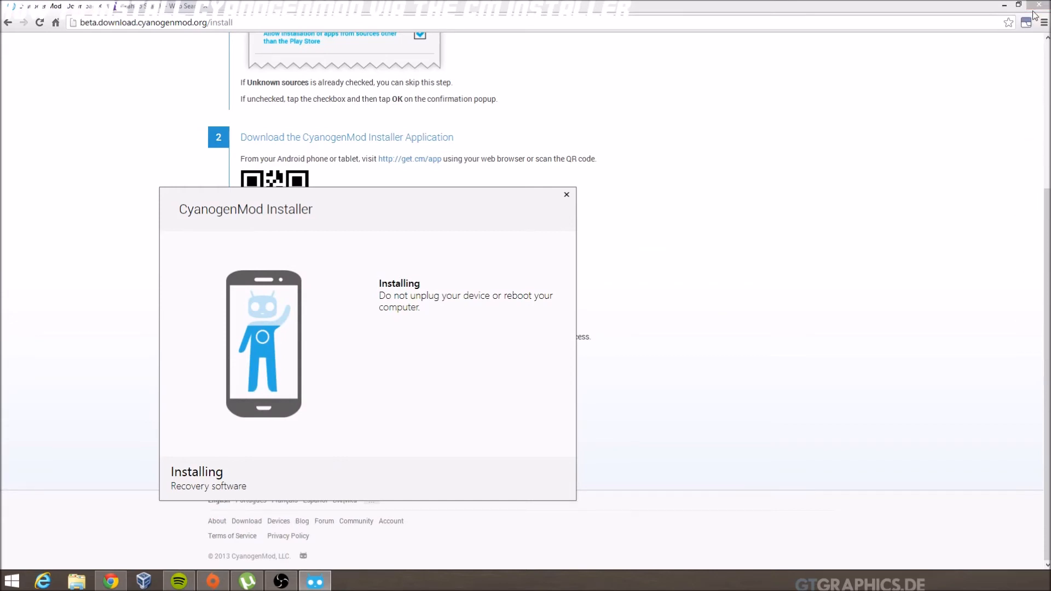
left_click(565, 195)
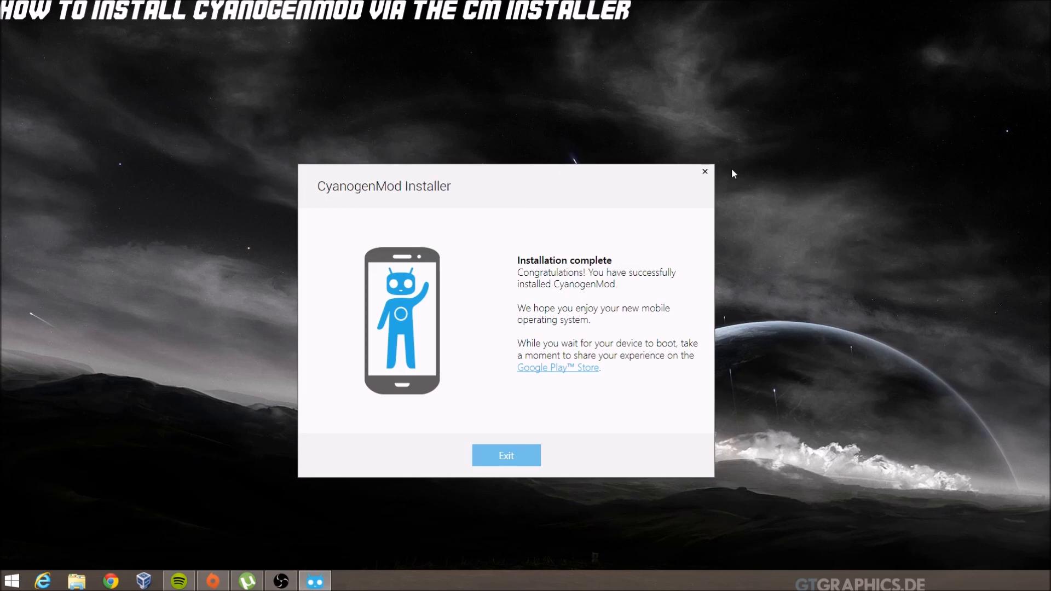
mouse_move(598, 301)
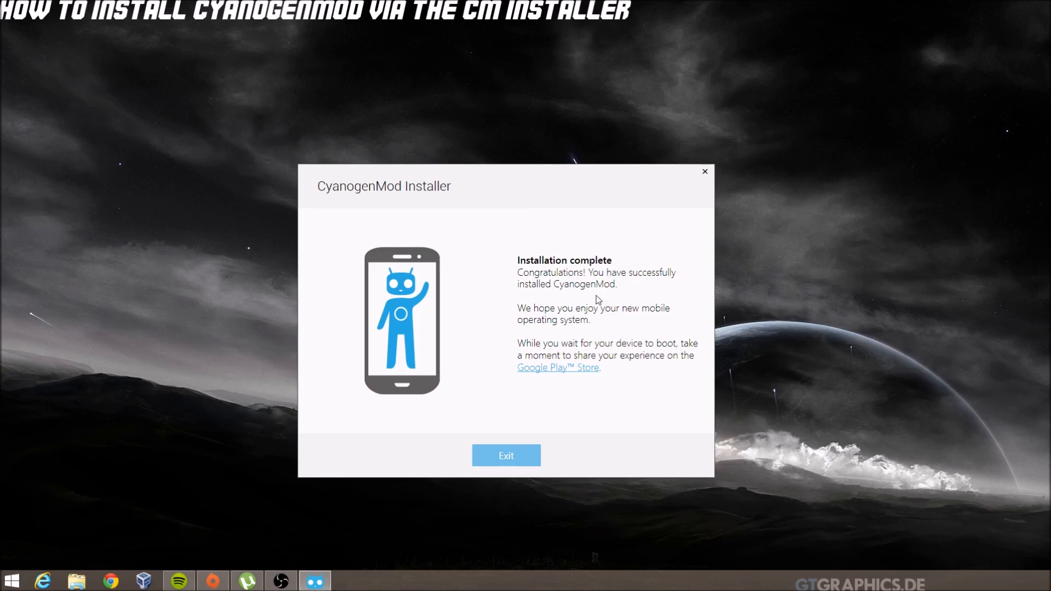
mouse_move(298, 350)
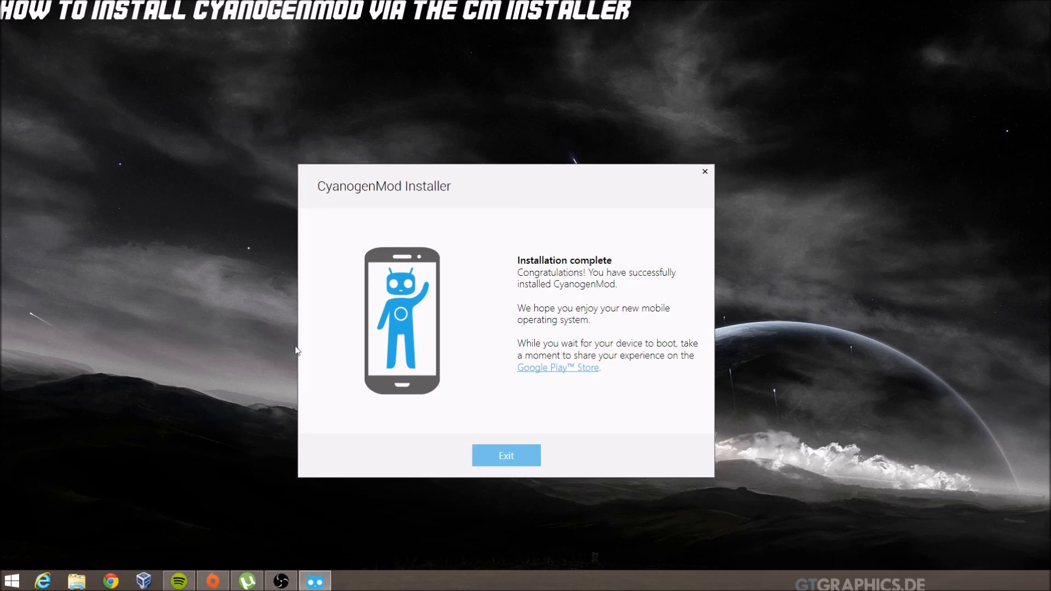